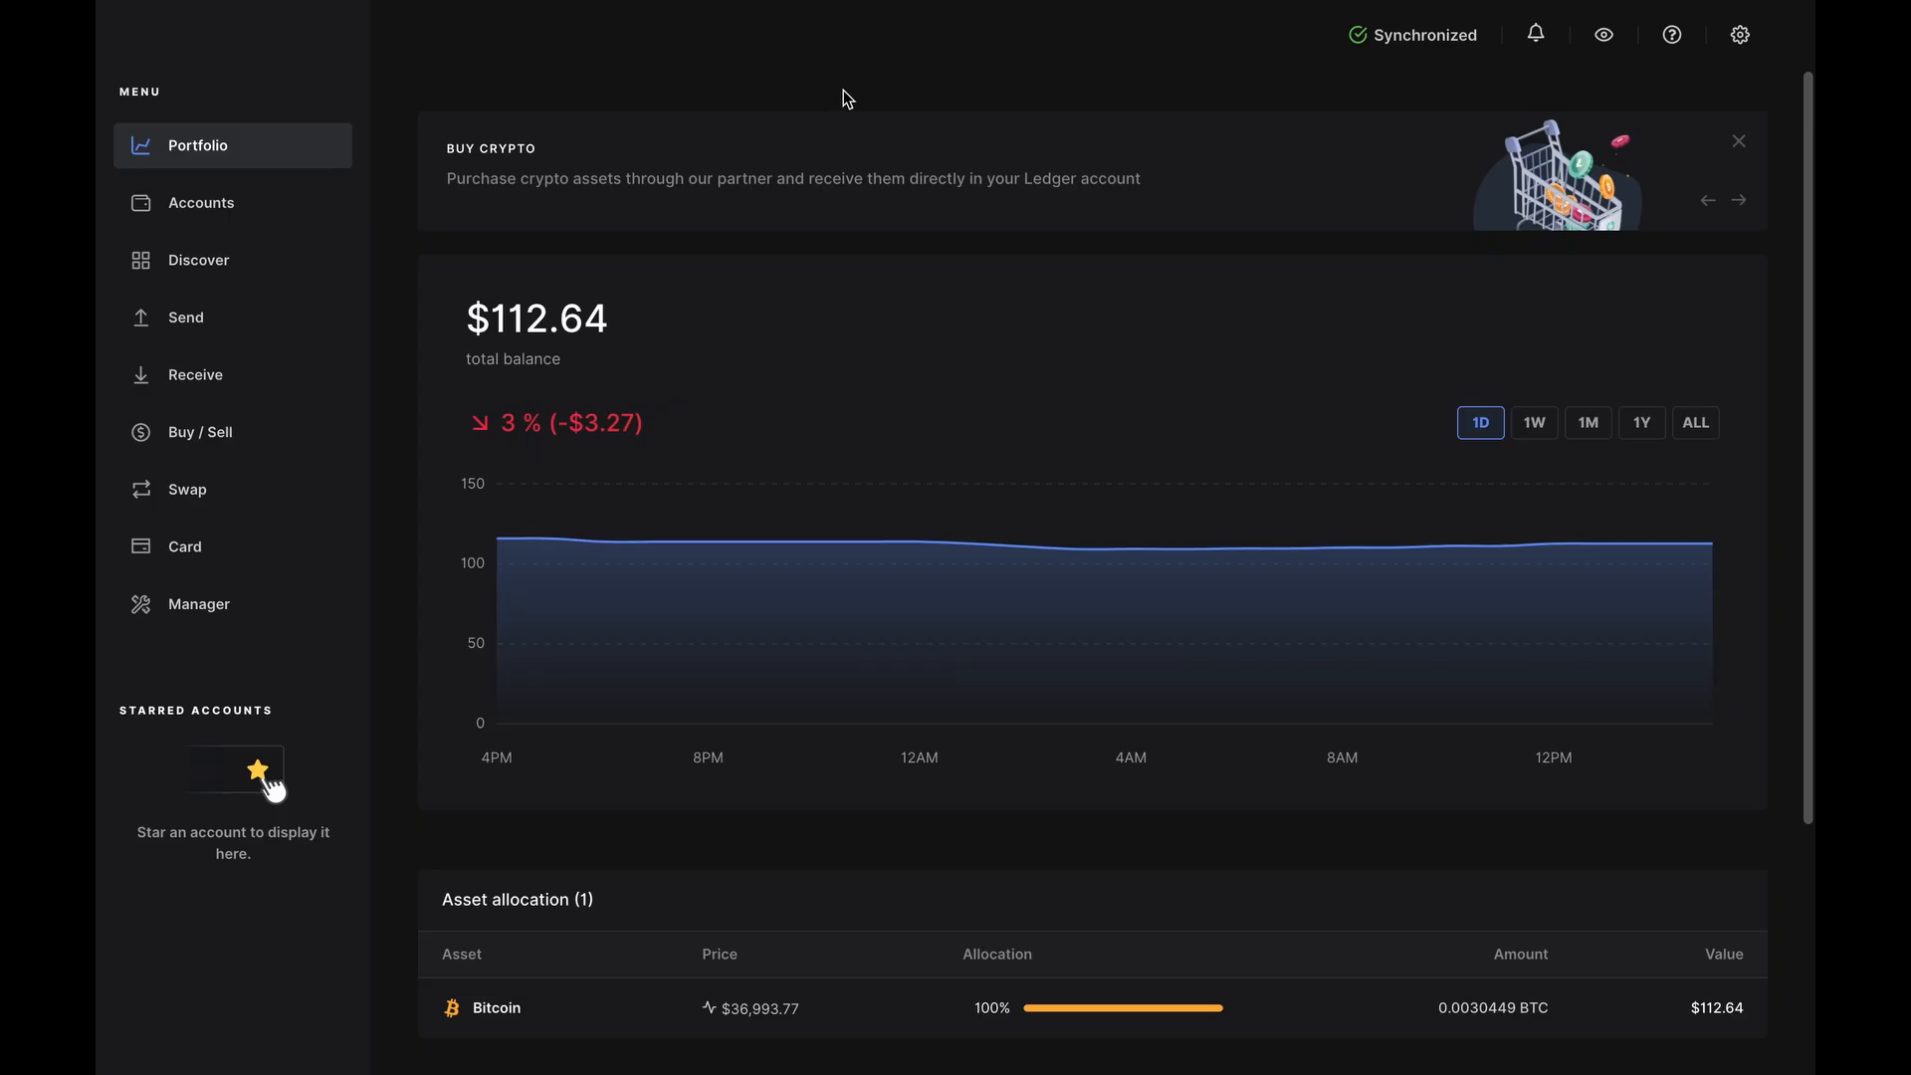
Step: Open Manager for the Ledger Nano S and focus the app catalog search
left_click(199, 604)
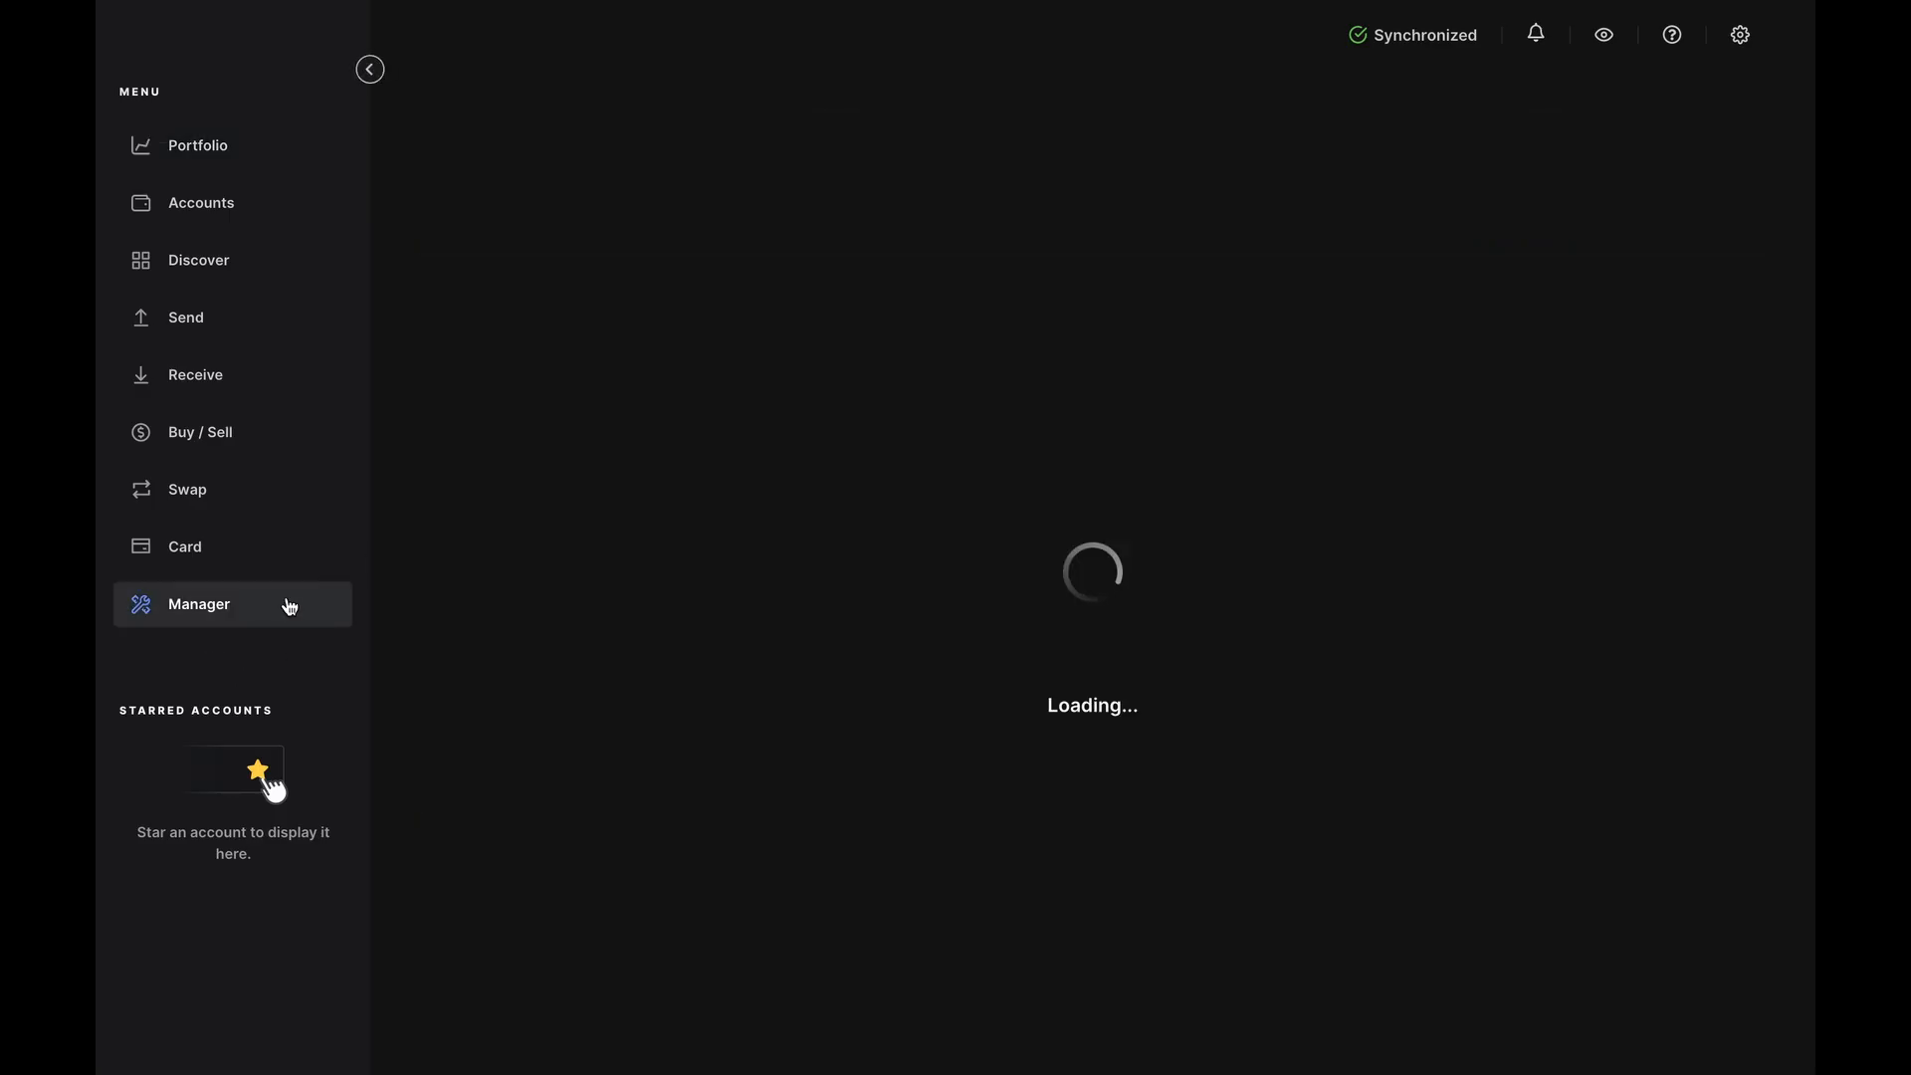
left_click(197, 603)
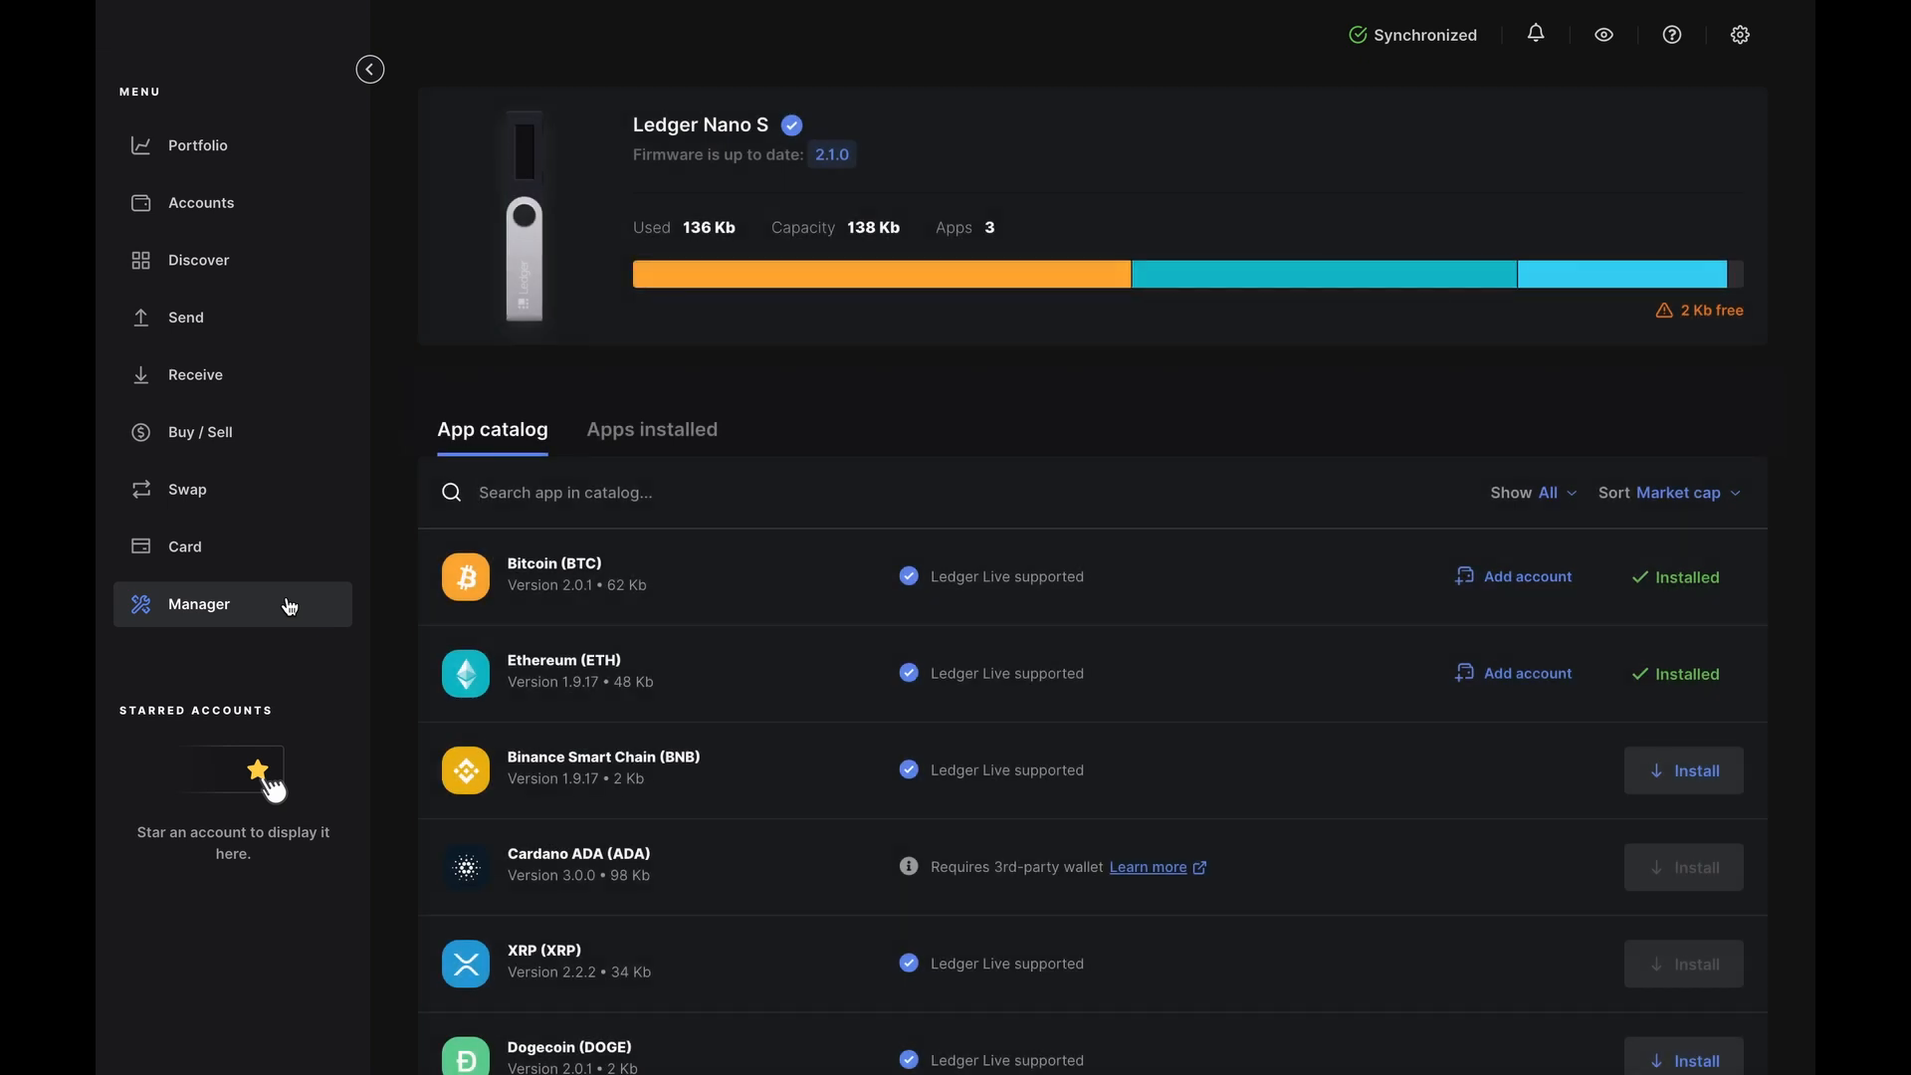
left_click(565, 493)
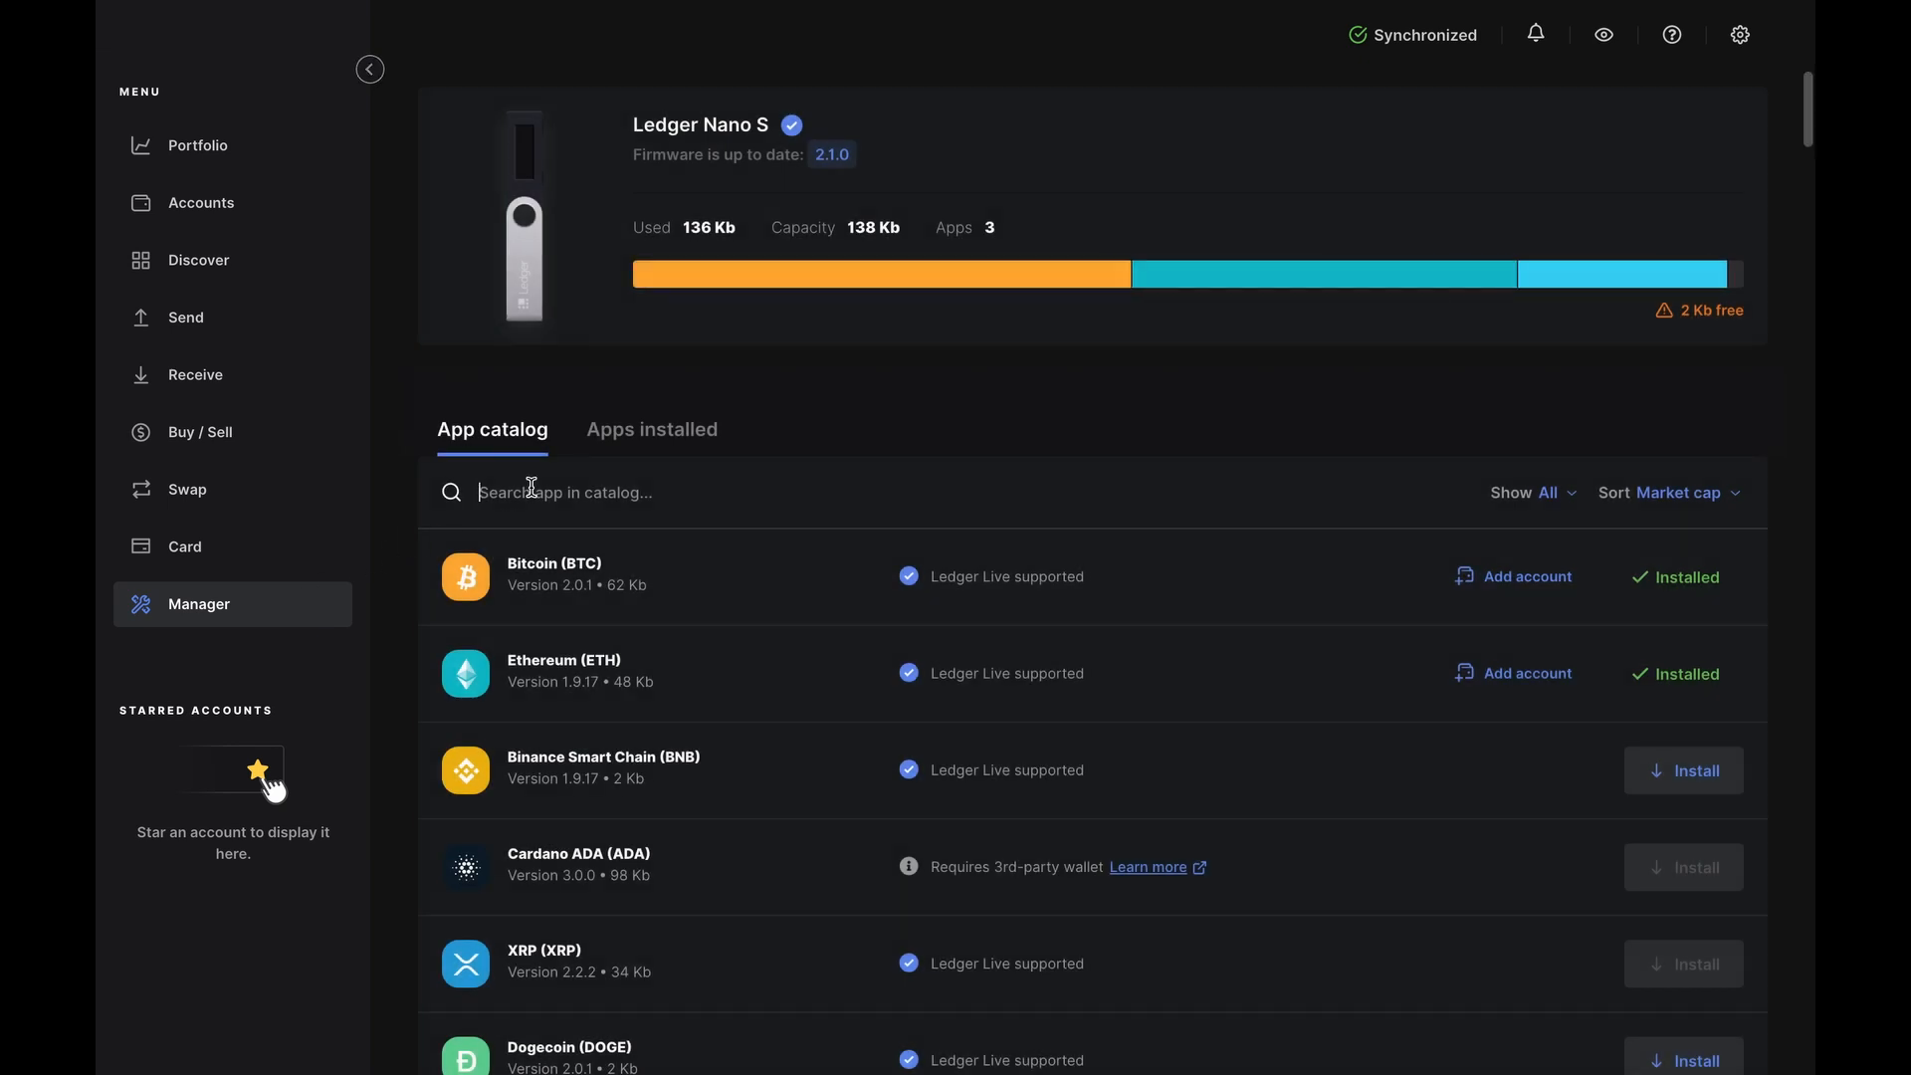
Step: Show the Apps installed tab listing Bitcoin, Ethereum and Exchange (136 of 138 Kb)
left_click(651, 429)
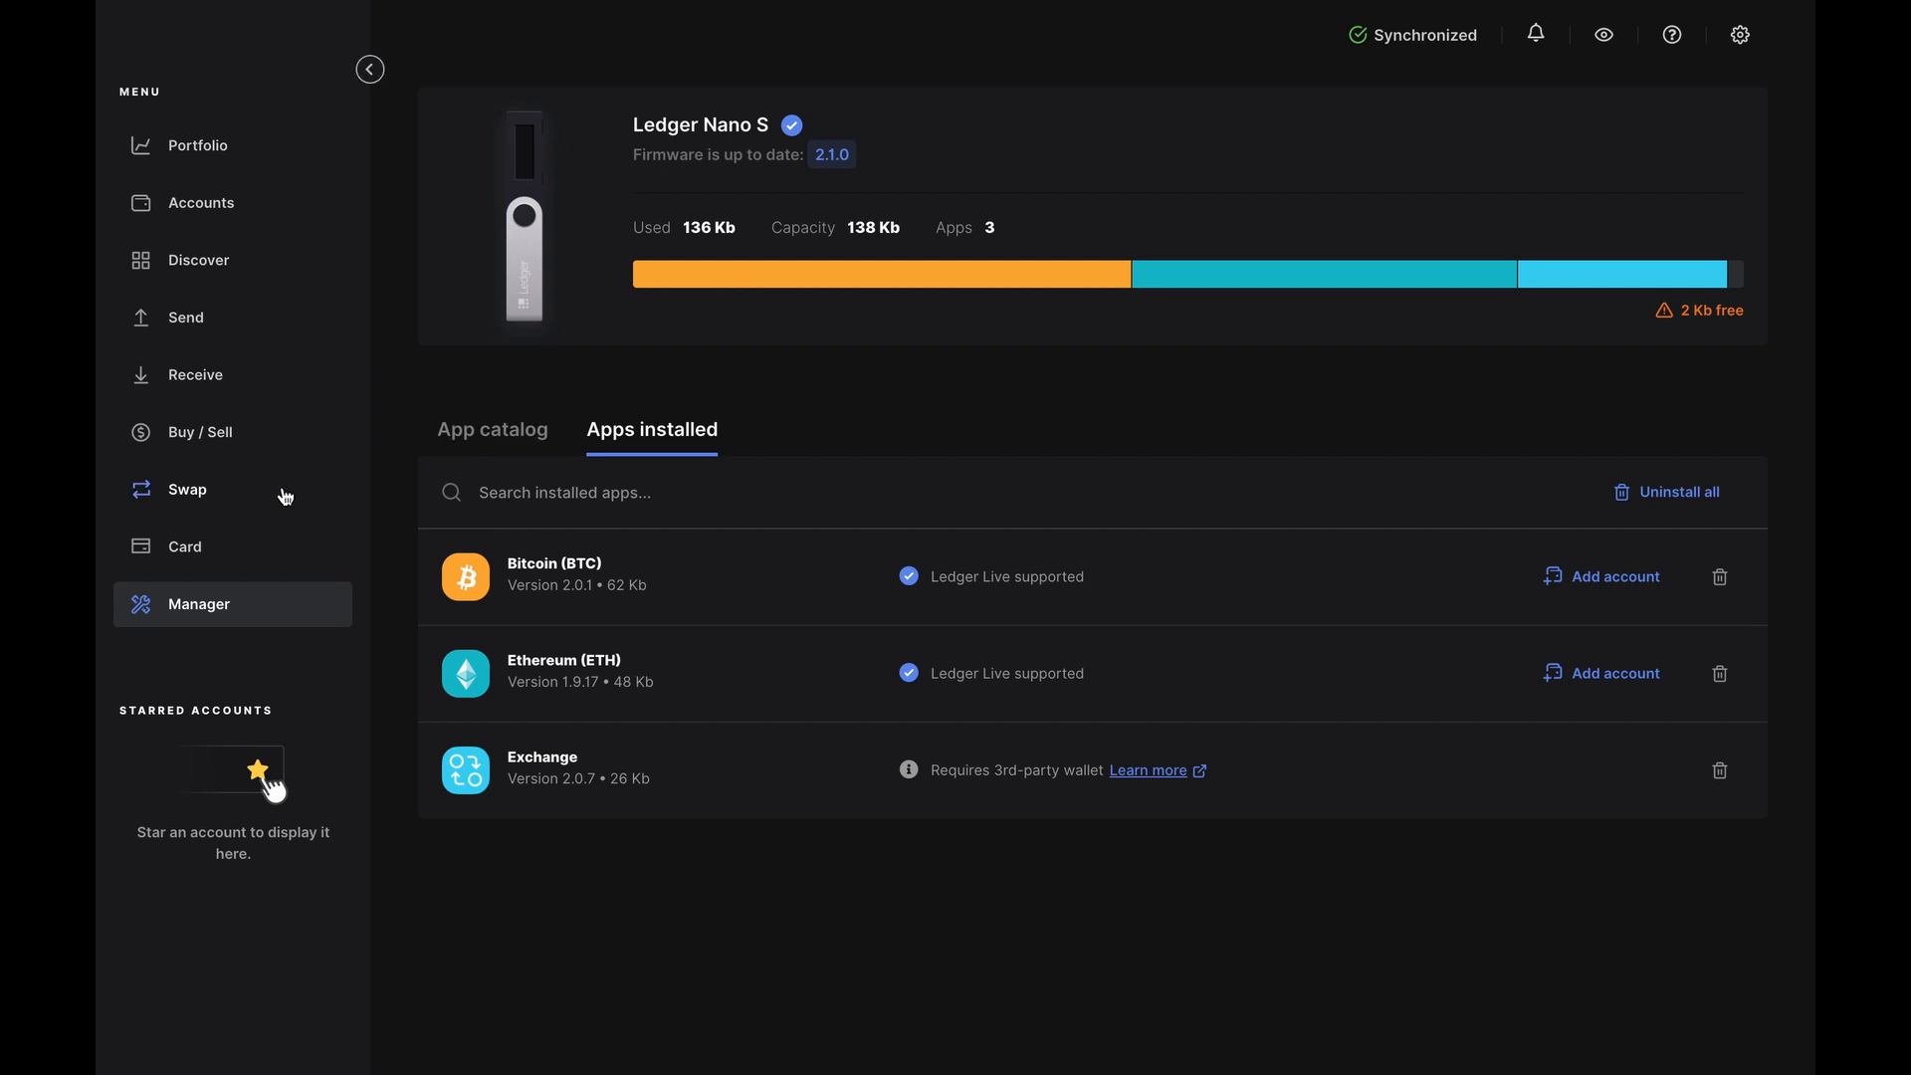
Step: Open Swap from Bitcoin to Ethereum and begin typing the BTC amount '0.'
left_click(188, 489)
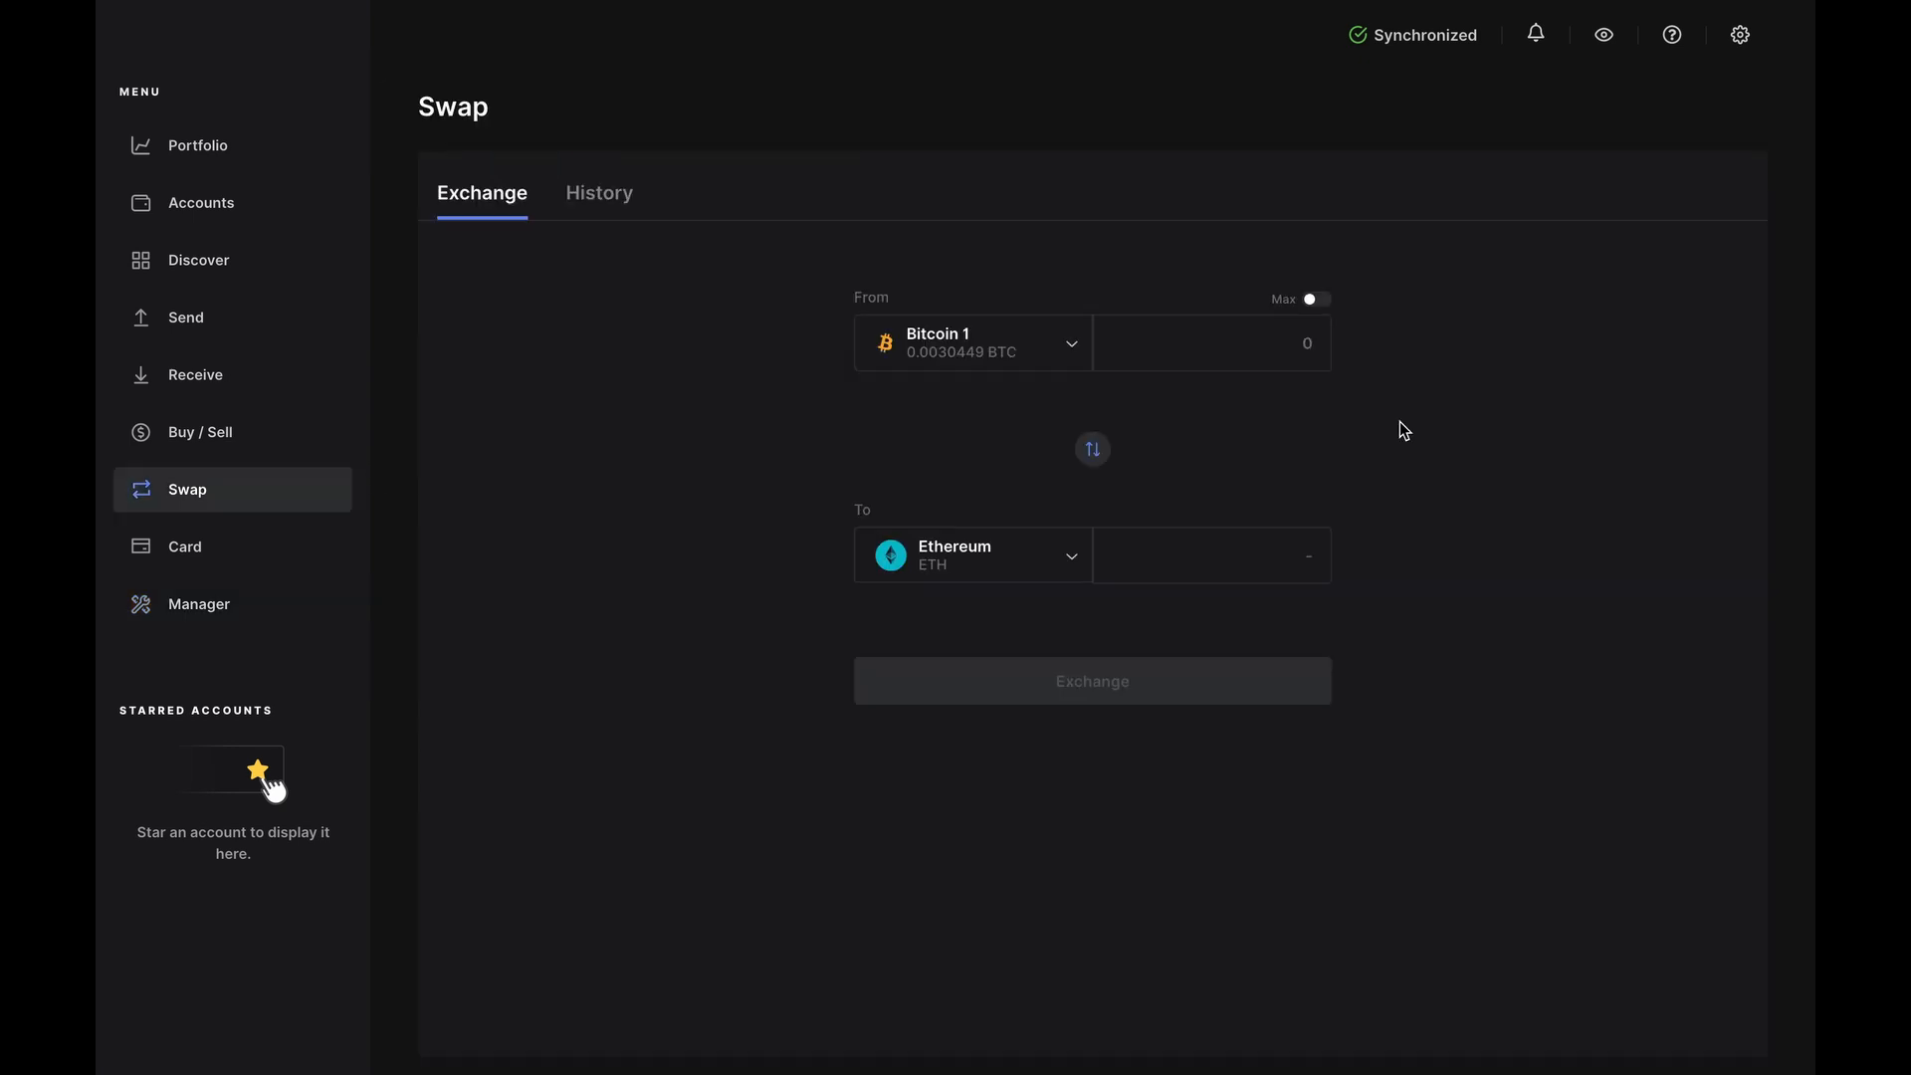
left_click(1211, 343)
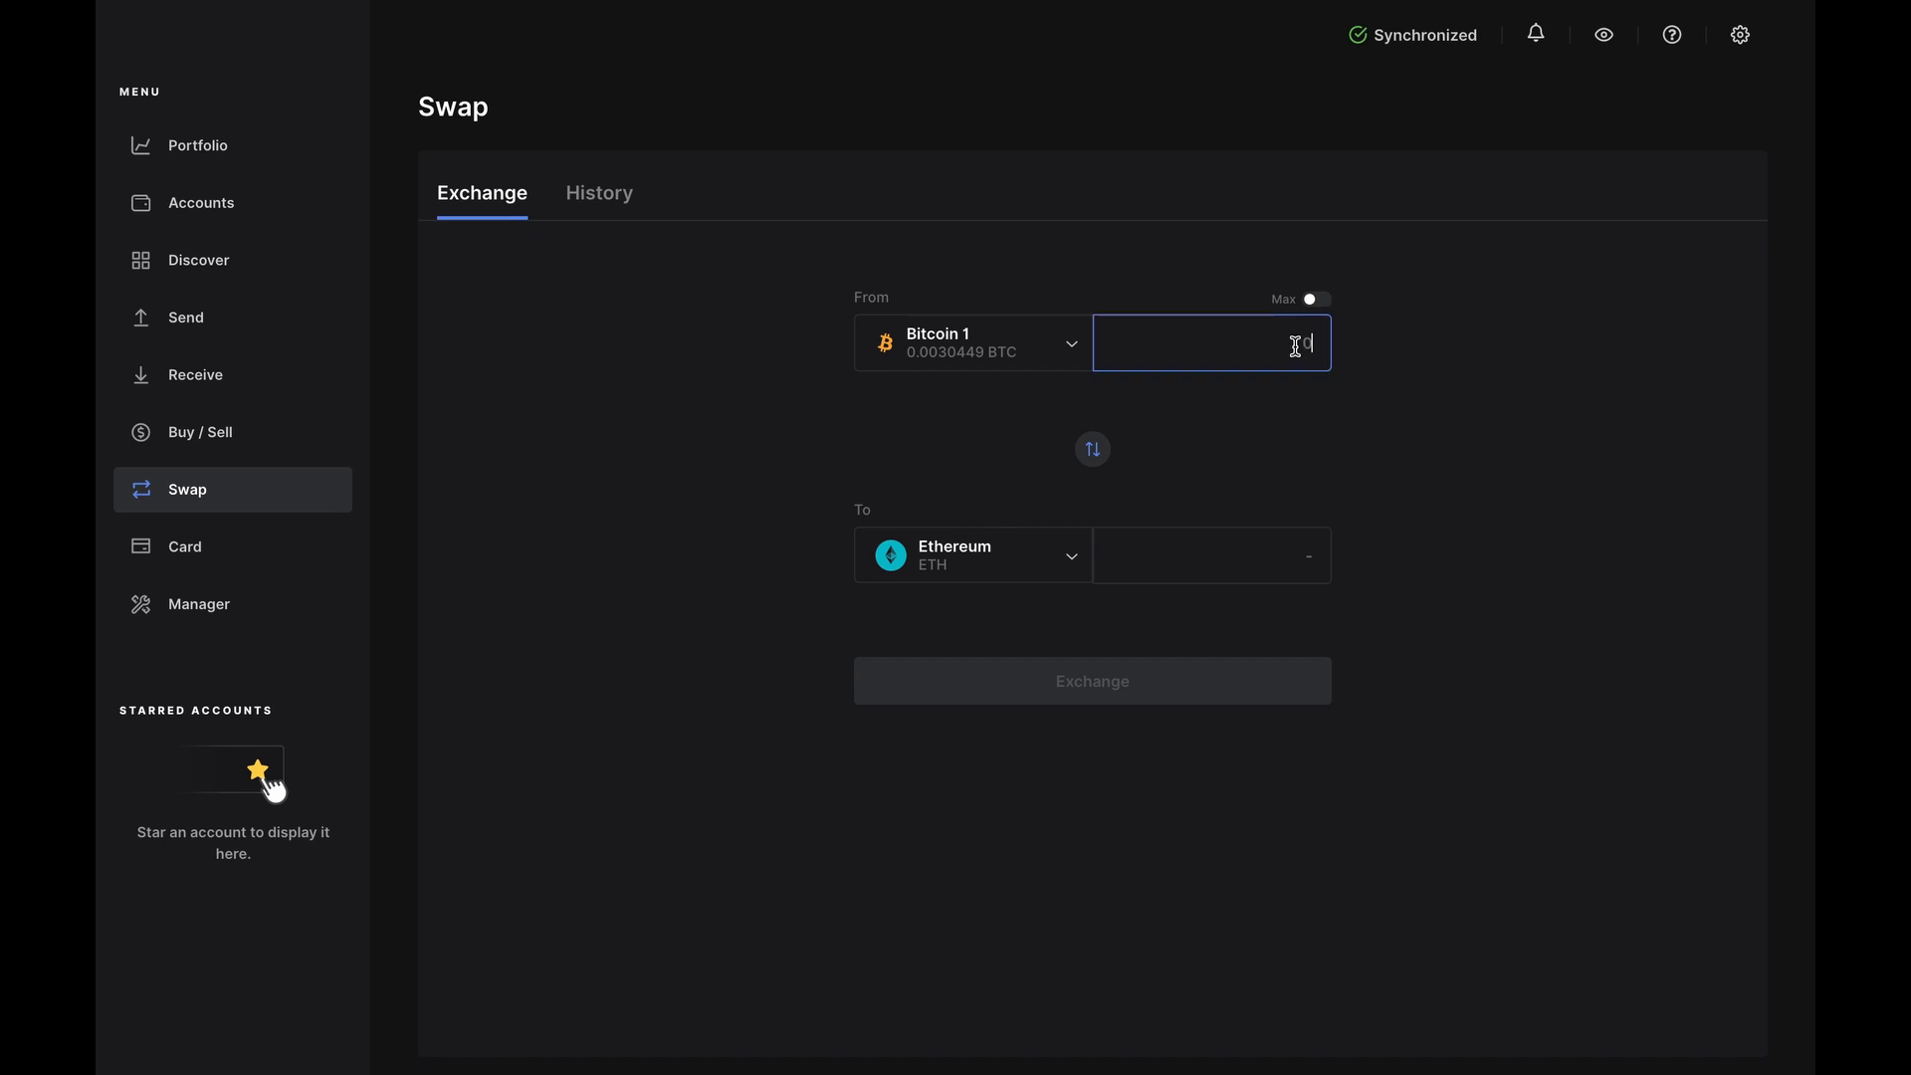
type("0.001")
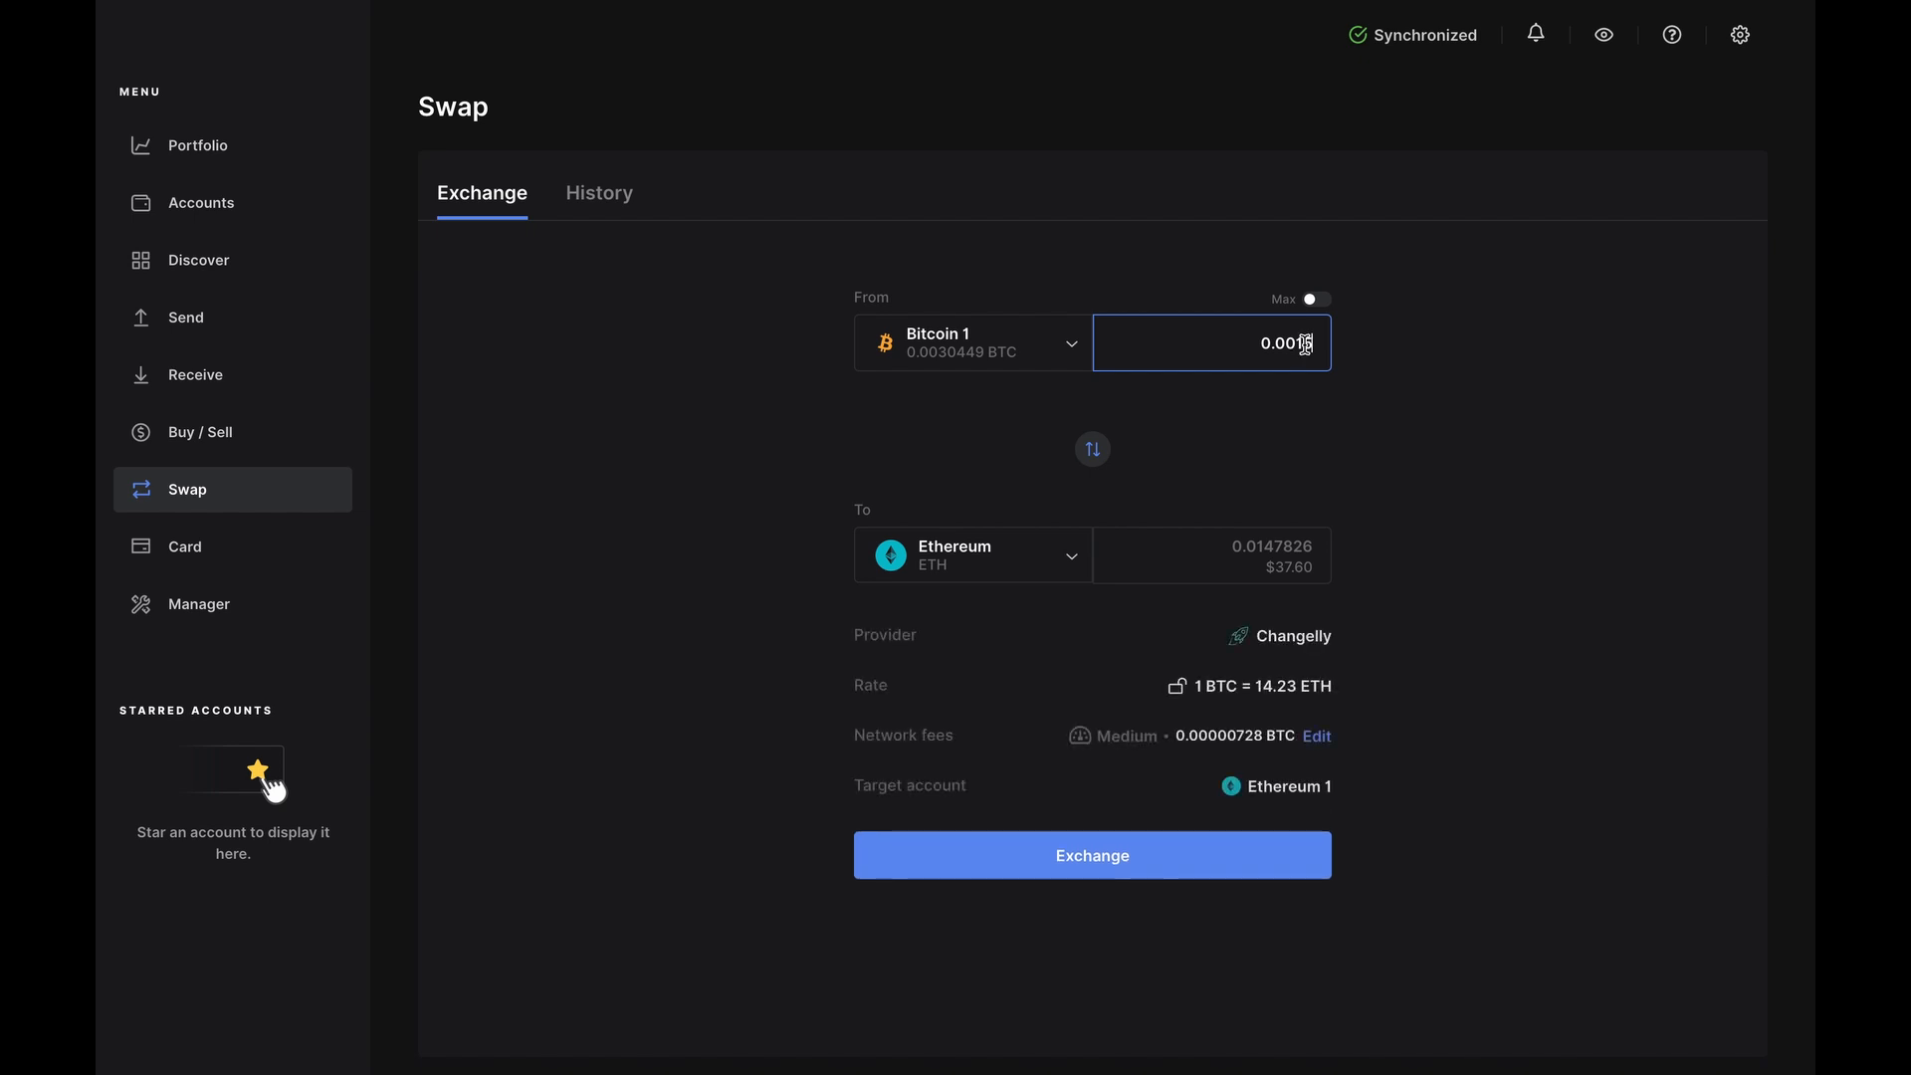
Step: Enter 0.0015 BTC and submit the Changelly exchange for confirmation
type("0.0015")
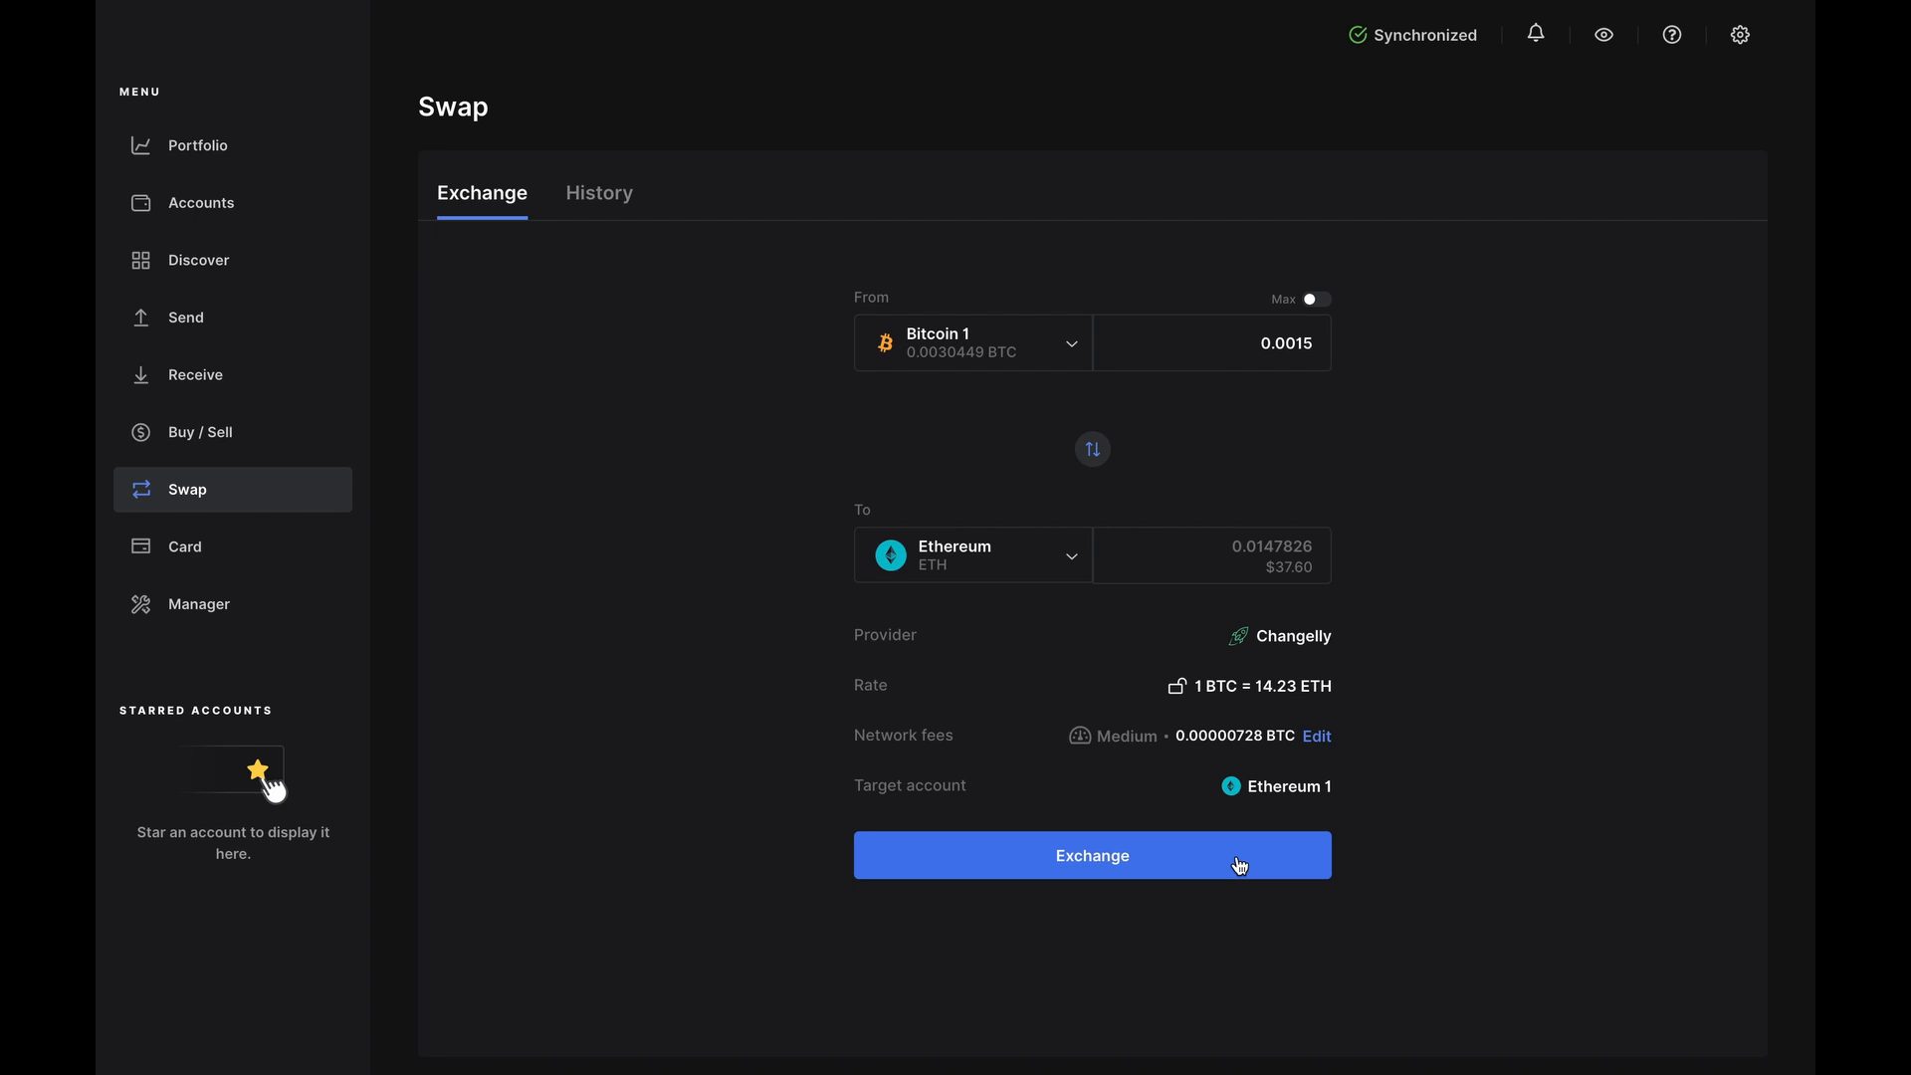
left_click(1091, 854)
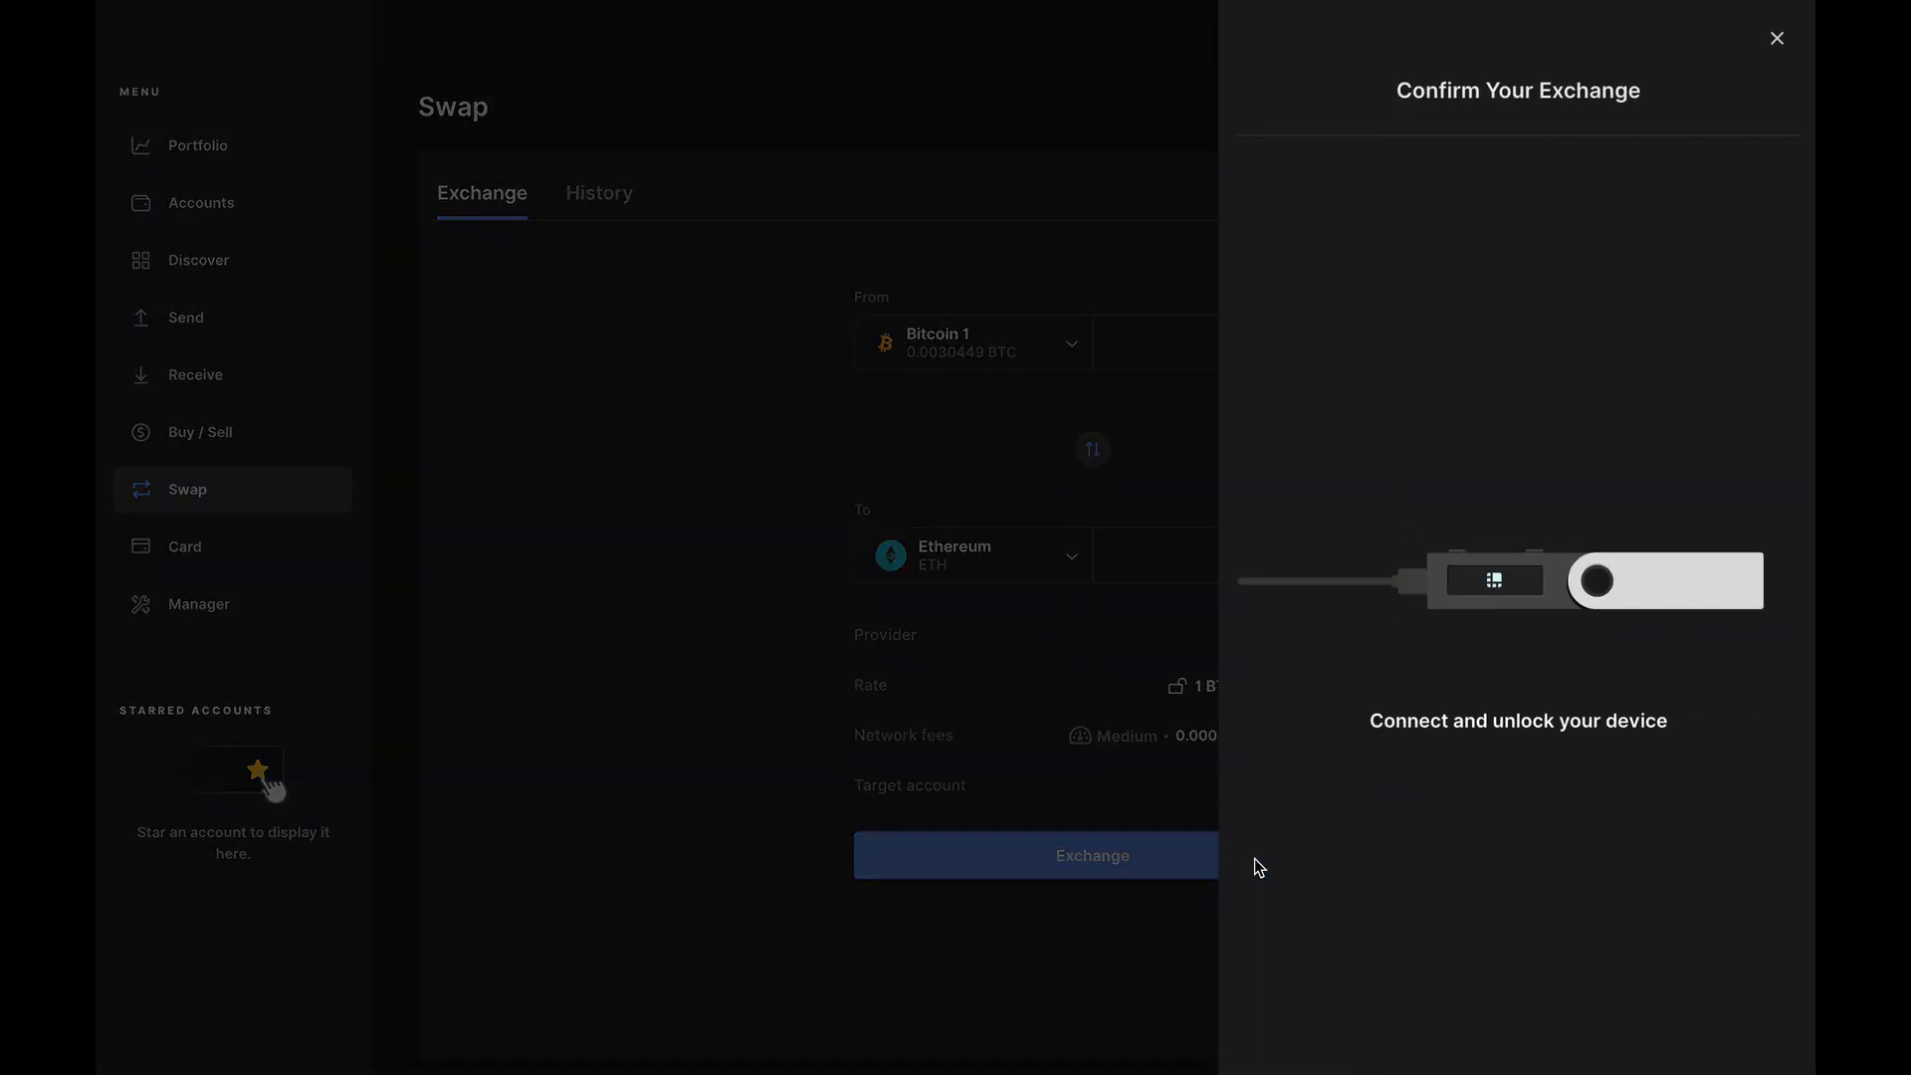